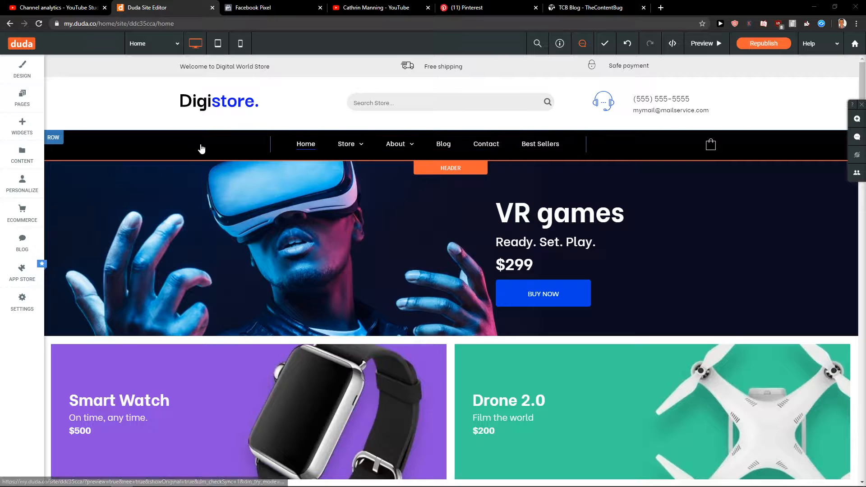
{"action": "mouse_move", "coordinate": [265, 143]}
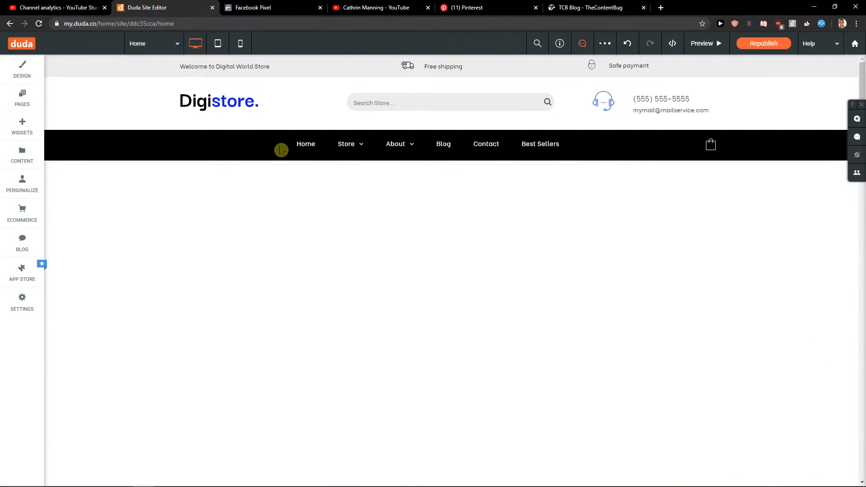
Switch the editor from Home to the Store page and dismiss the navigation settings
{"action": "left_click", "coordinate": [346, 143]}
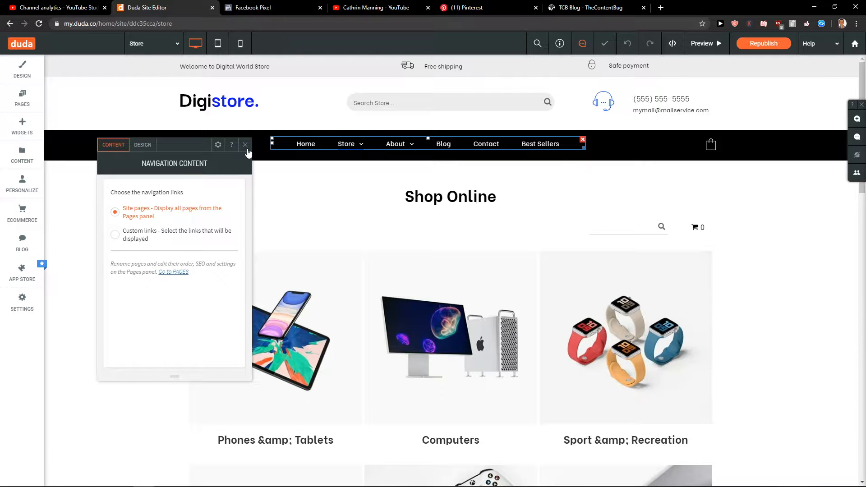
{"action": "left_click", "coordinate": [245, 144]}
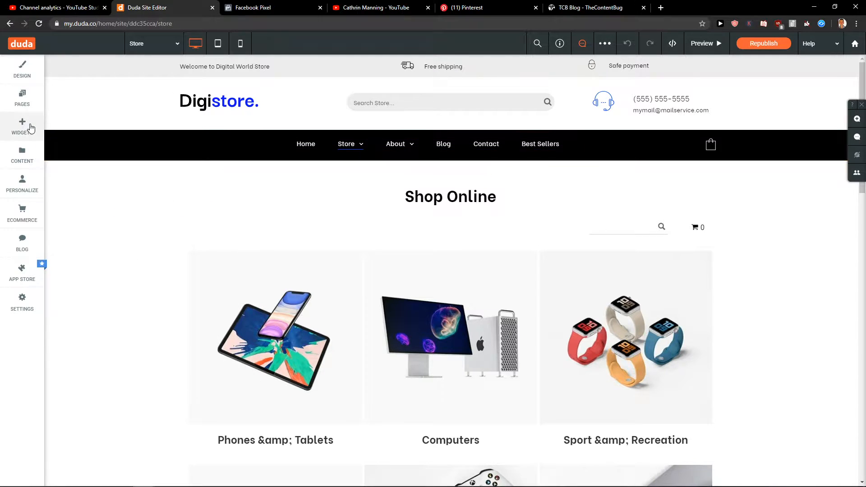
Add a row below the Store page header and give it a black background
{"action": "left_click", "coordinate": [22, 126]}
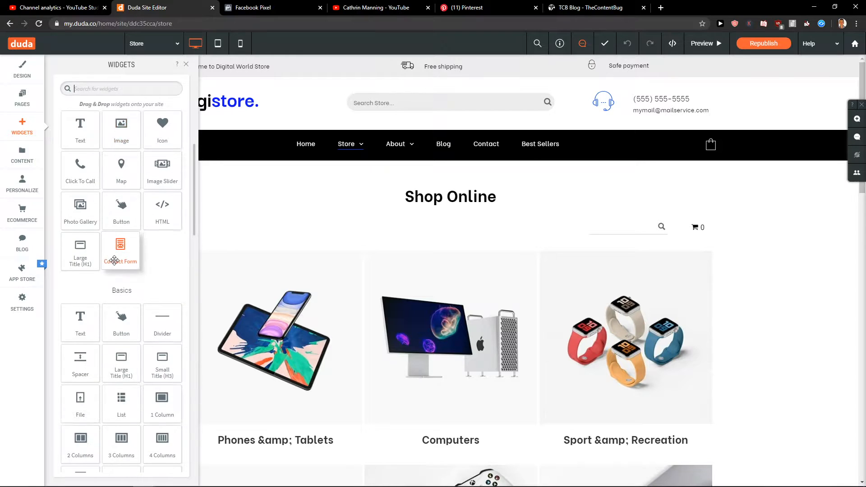
{"action": "scroll", "scroll_direction": "down", "scroll_amount": 3}
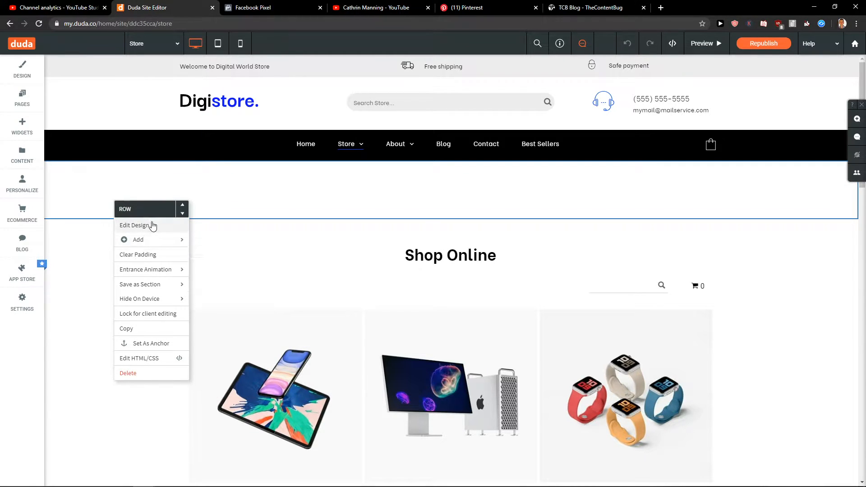
{"action": "left_click", "coordinate": [135, 225]}
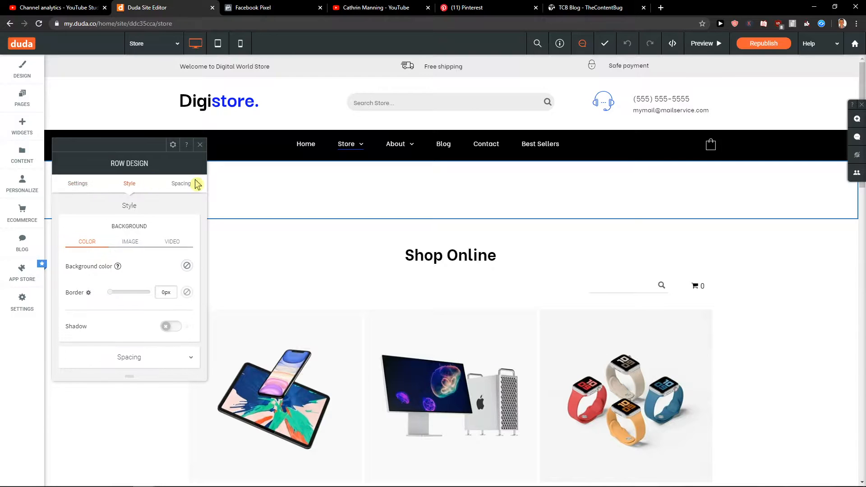
{"action": "mouse_move", "coordinate": [144, 266]}
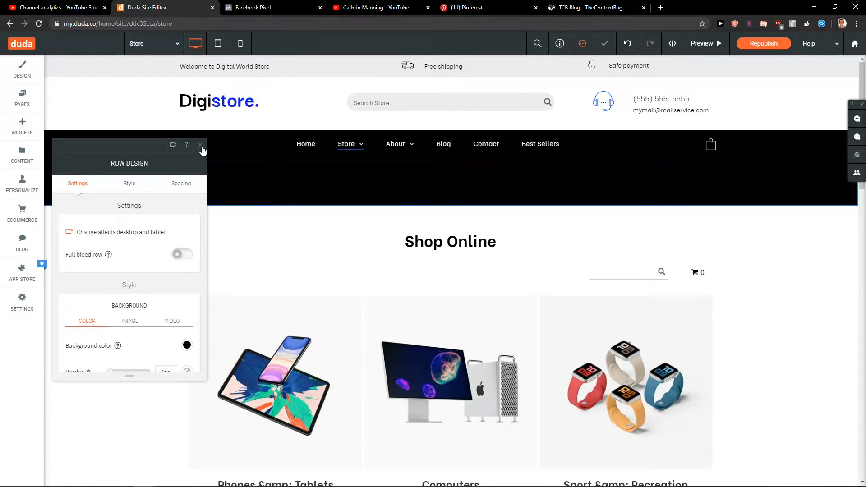
{"action": "left_click", "coordinate": [270, 183]}
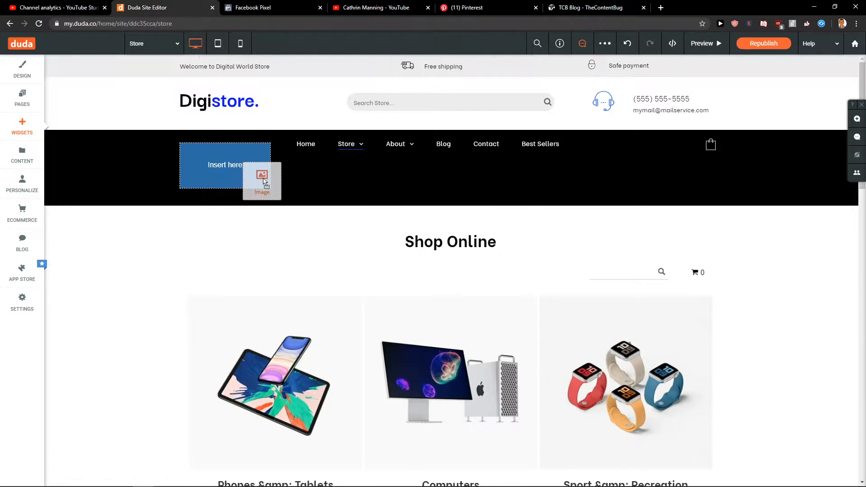
Place an image in the black row showing the MarcusStone logo
{"action": "left_click", "coordinate": [262, 179]}
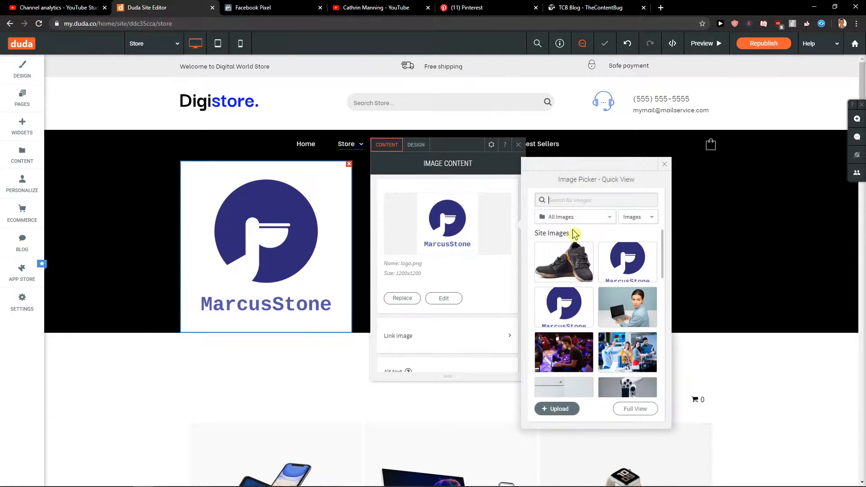
{"action": "left_click", "coordinate": [443, 298]}
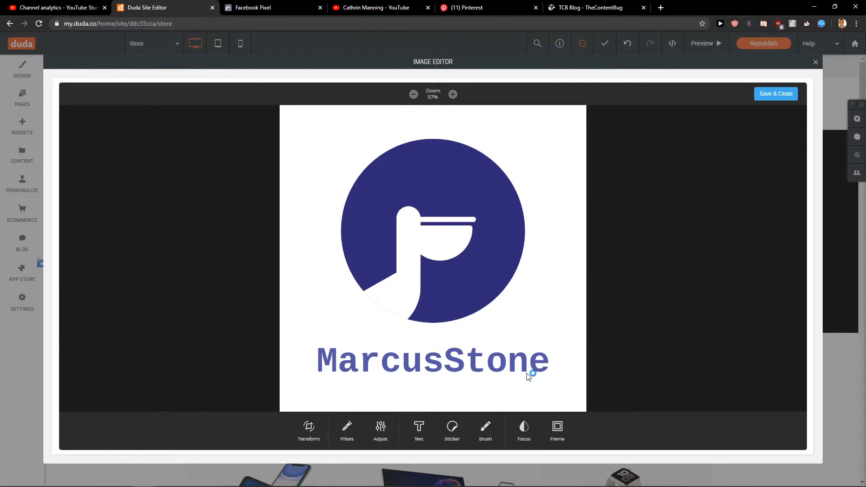
{"action": "left_click", "coordinate": [775, 94]}
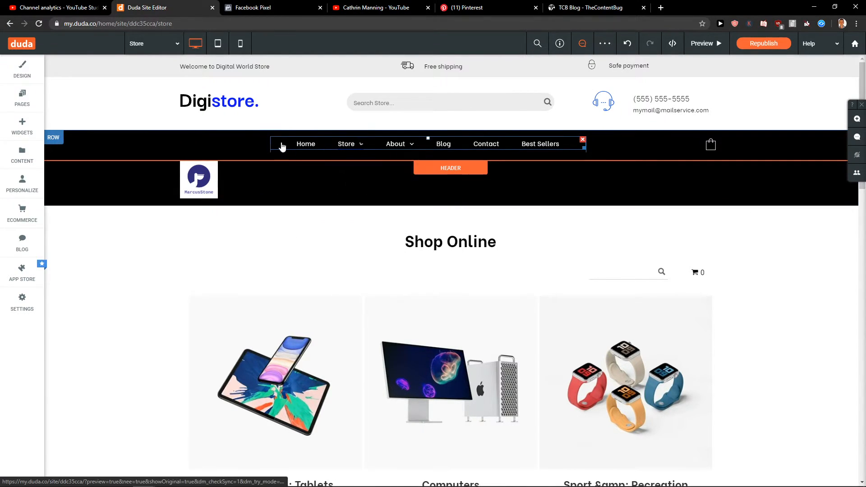
Add a Navigation Links menu beside the logo, trying custom links before reverting to Site pages
{"action": "left_click", "coordinate": [22, 125]}
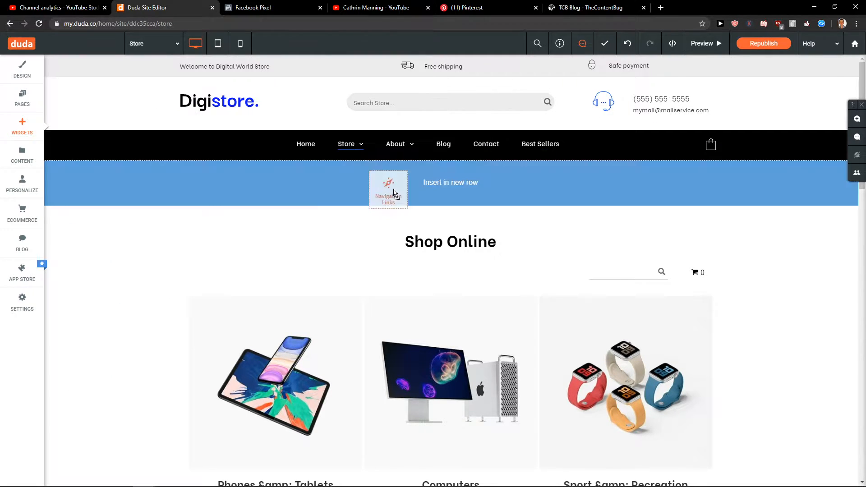
{"action": "left_click", "coordinate": [388, 191]}
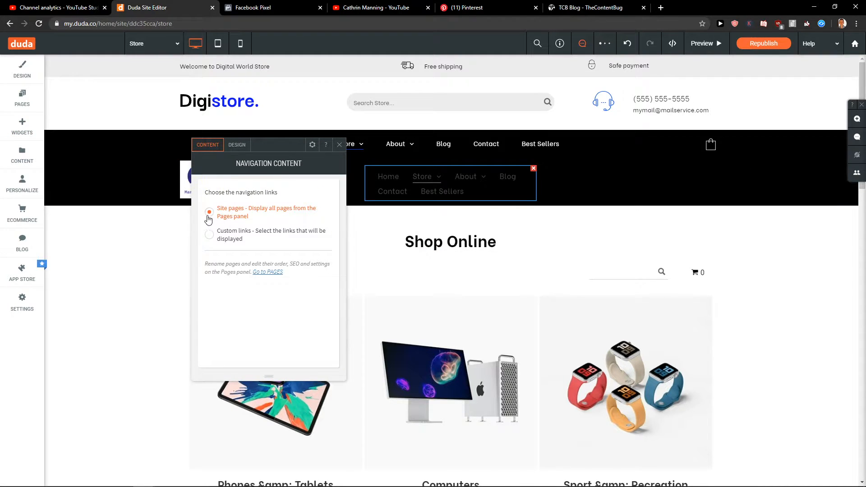
{"action": "mouse_move", "coordinate": [239, 200]}
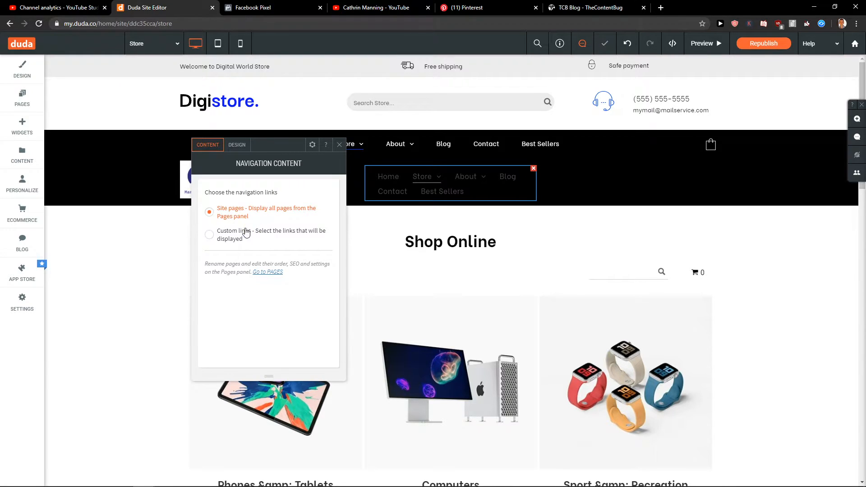
{"action": "left_click", "coordinate": [209, 234]}
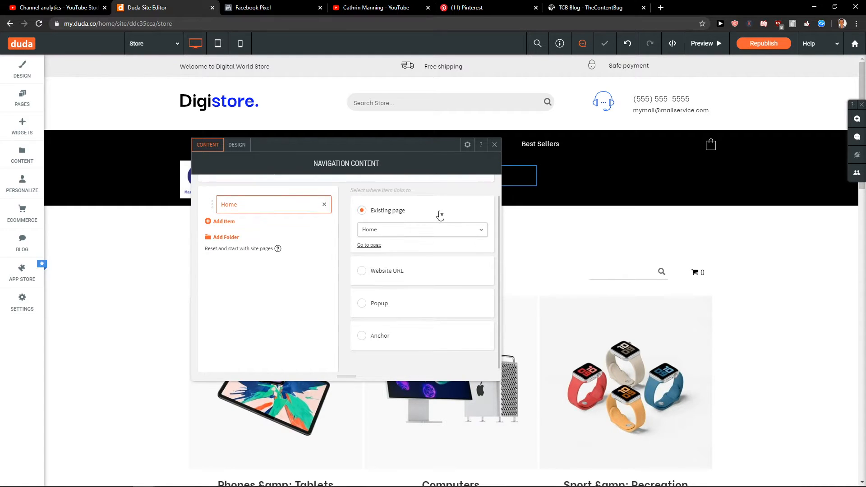
{"action": "left_click", "coordinate": [224, 221]}
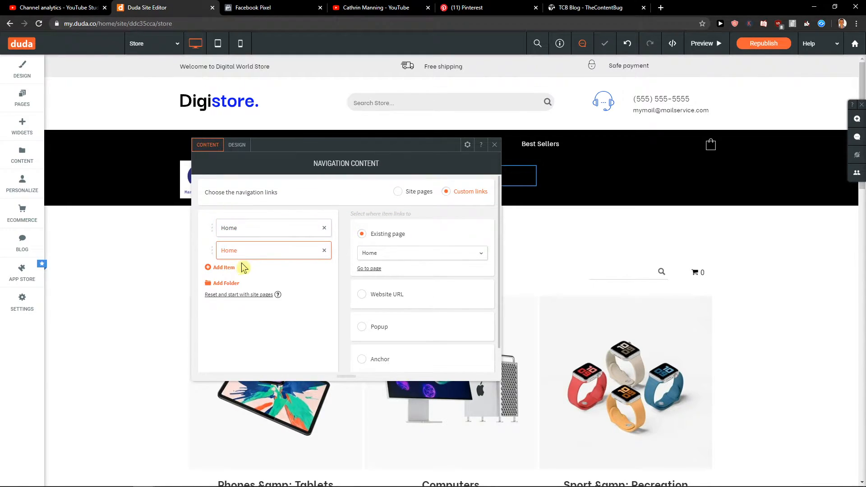
{"action": "left_click", "coordinate": [325, 250]}
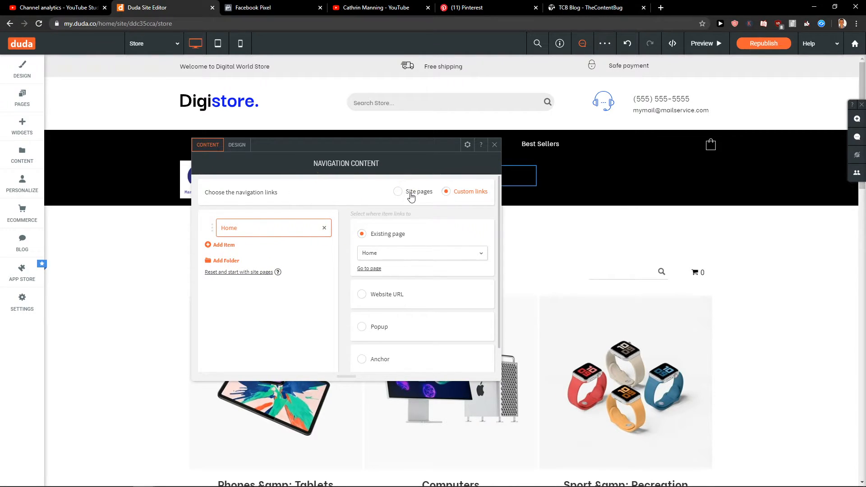
{"action": "left_click", "coordinate": [398, 192]}
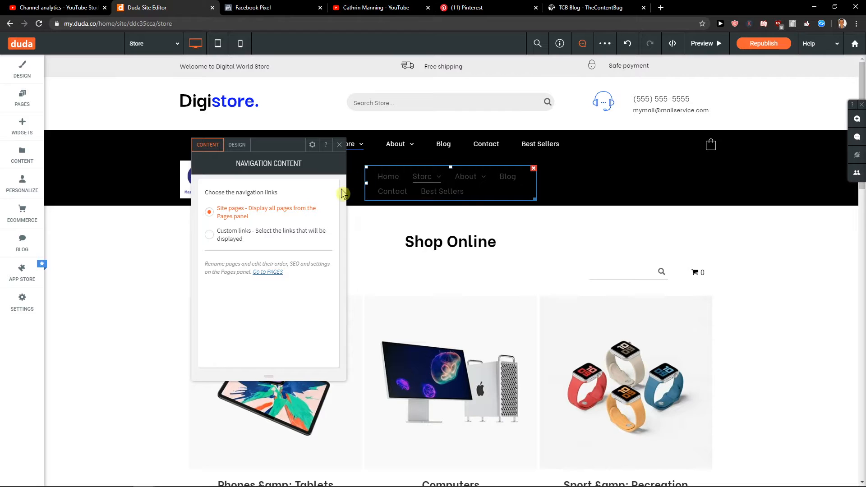
Open the navigation menu's design settings and choose a different link layout
{"action": "left_click", "coordinate": [237, 145]}
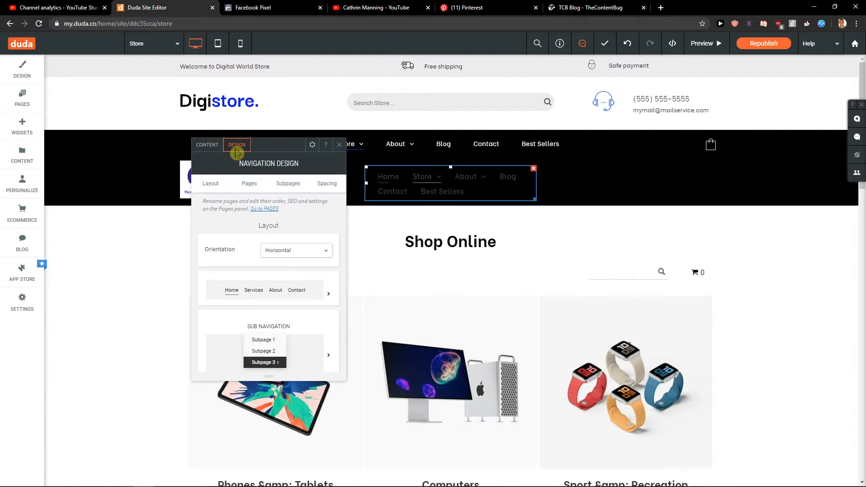
{"action": "left_click", "coordinate": [328, 253]}
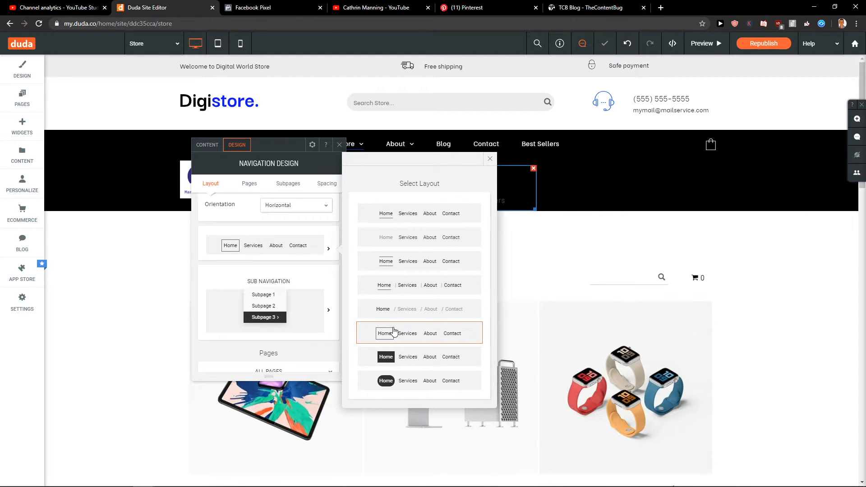
{"action": "left_click", "coordinate": [419, 333]}
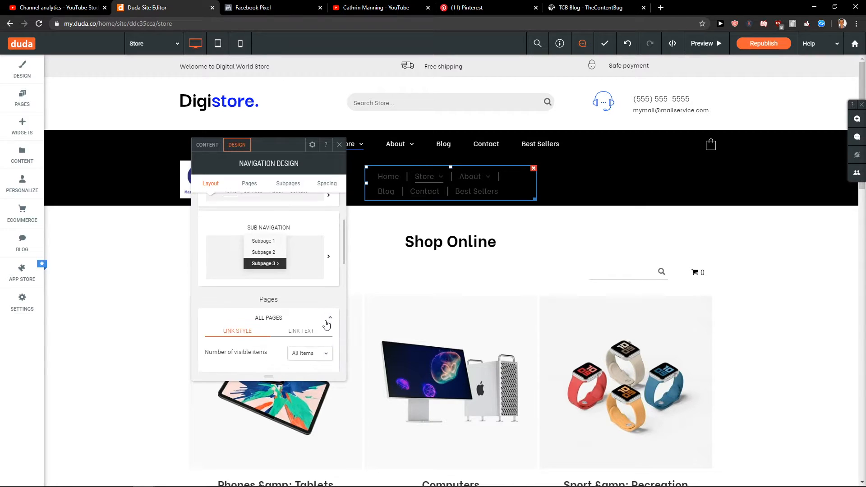
Make the page link dividers and link text white
{"action": "left_click", "coordinate": [249, 184]}
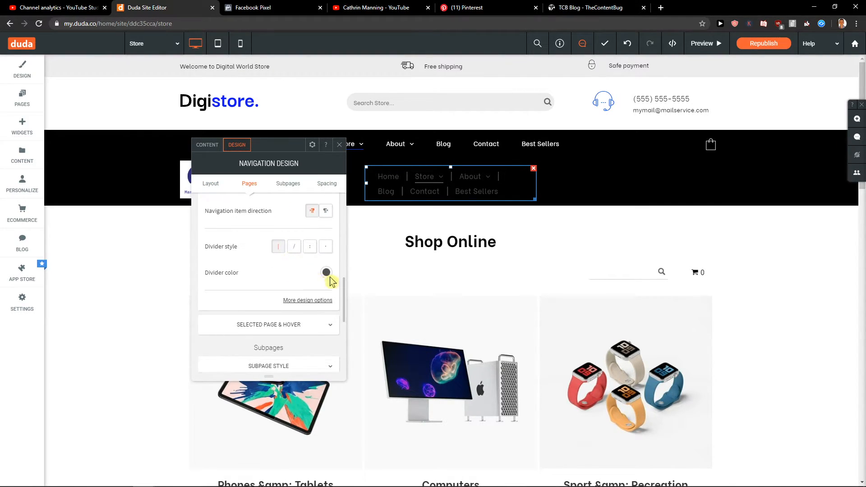
{"action": "left_click", "coordinate": [326, 272]}
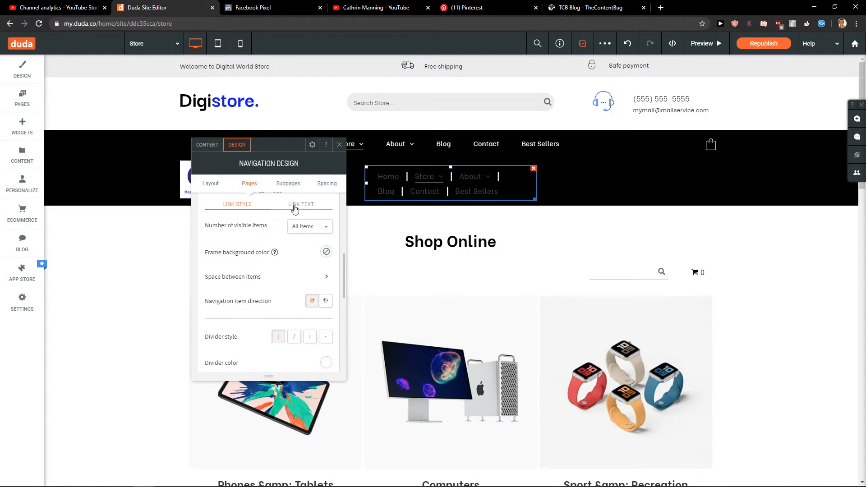
{"action": "left_click", "coordinate": [301, 204]}
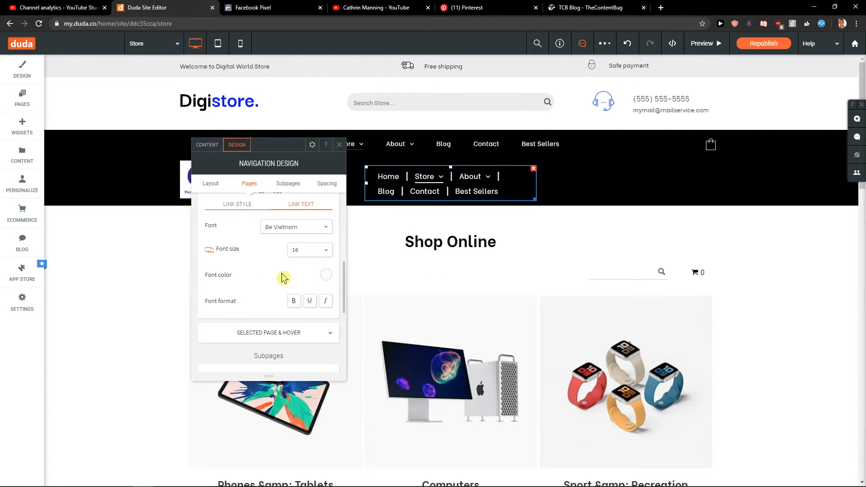
{"action": "left_click", "coordinate": [339, 145]}
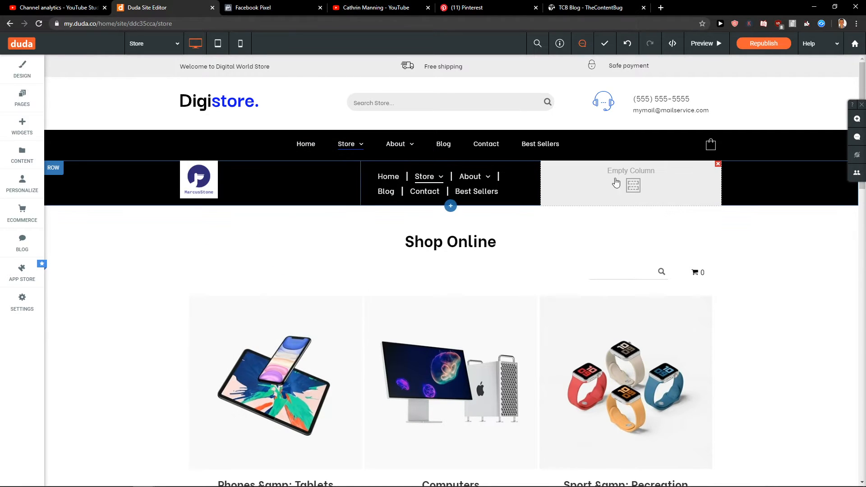
Select the empty right column and inspect the existing store search box settings
{"action": "left_click", "coordinate": [711, 144]}
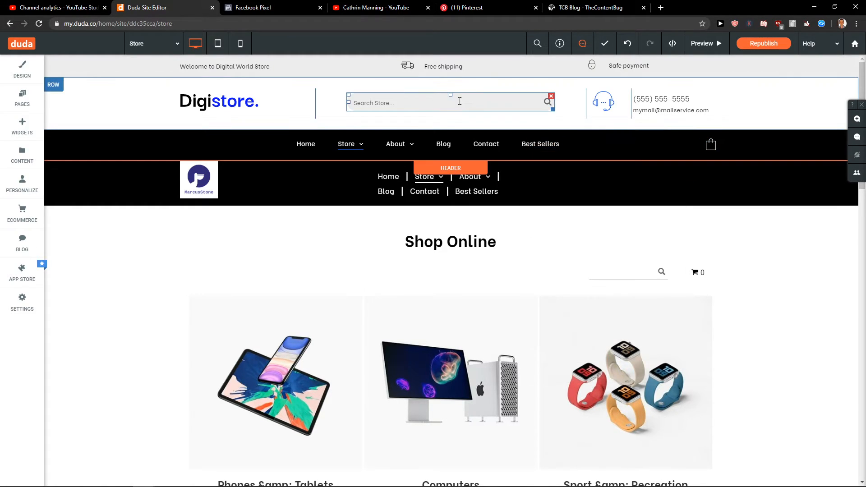
{"action": "left_click", "coordinate": [449, 102]}
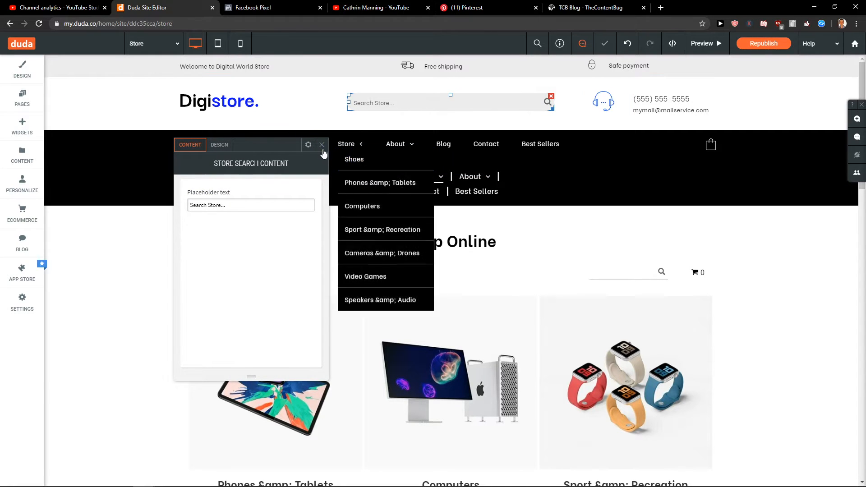
{"action": "left_click", "coordinate": [321, 144]}
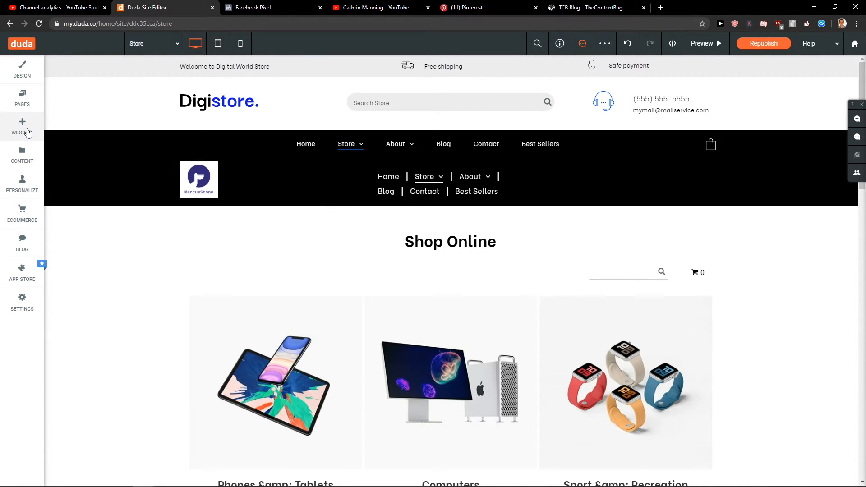
Search the widget library for 'sear' to find the Store Search widget
{"action": "left_click", "coordinate": [22, 97]}
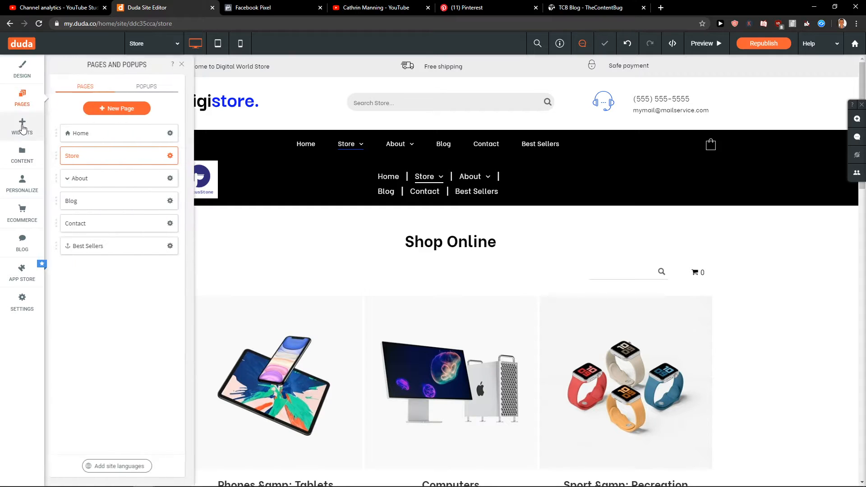
{"action": "left_click", "coordinate": [21, 125]}
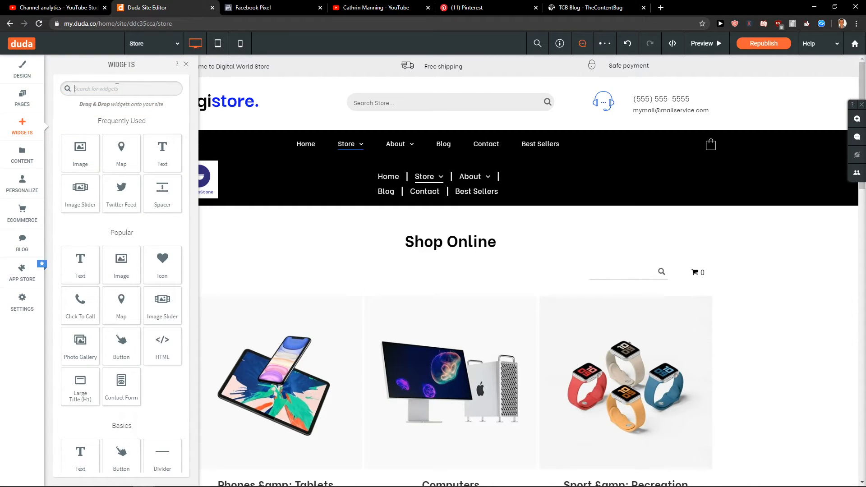
{"action": "type", "text": "sear"}
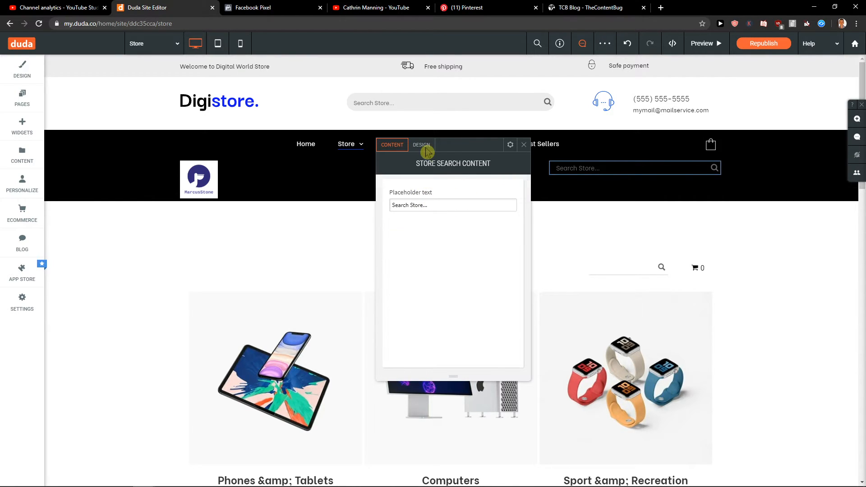
Give the store search box a white 1px border and white text
{"action": "left_click", "coordinate": [421, 145]}
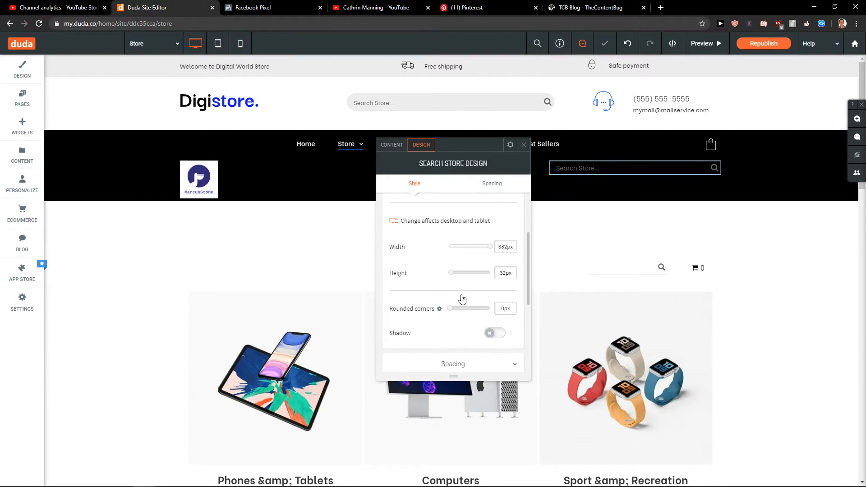
{"action": "left_click", "coordinate": [493, 335]}
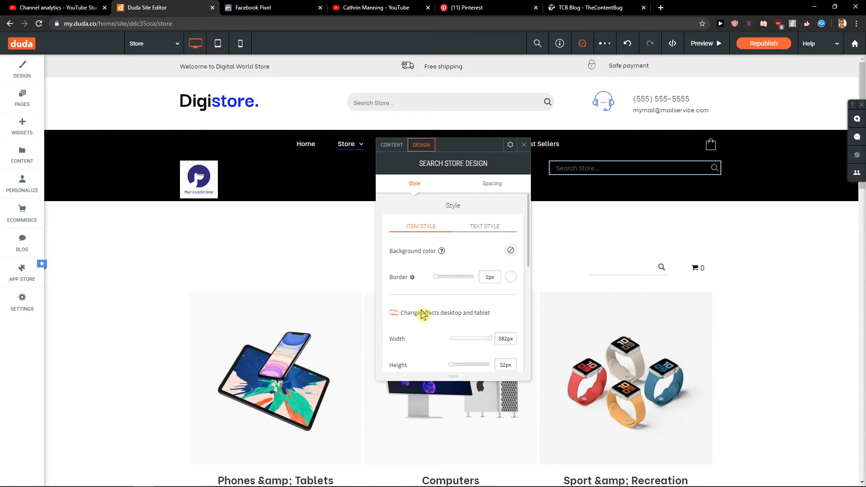
{"action": "left_click", "coordinate": [484, 226]}
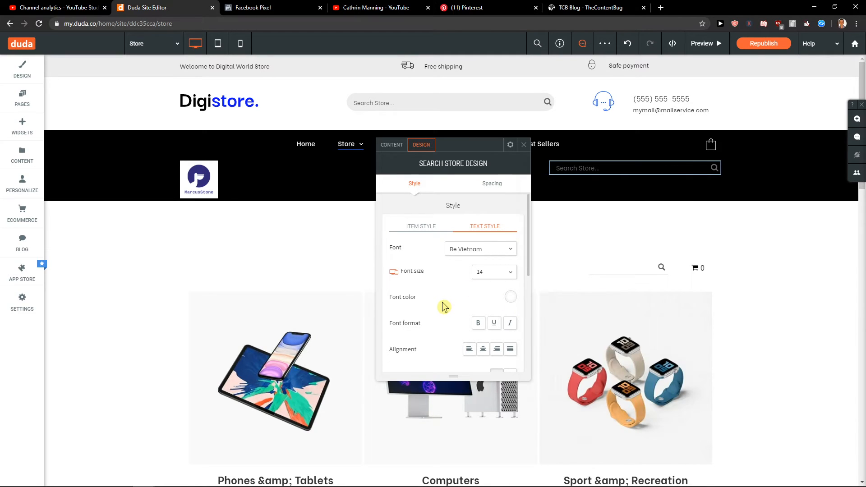
{"action": "scroll", "scroll_direction": "down", "scroll_amount": 3}
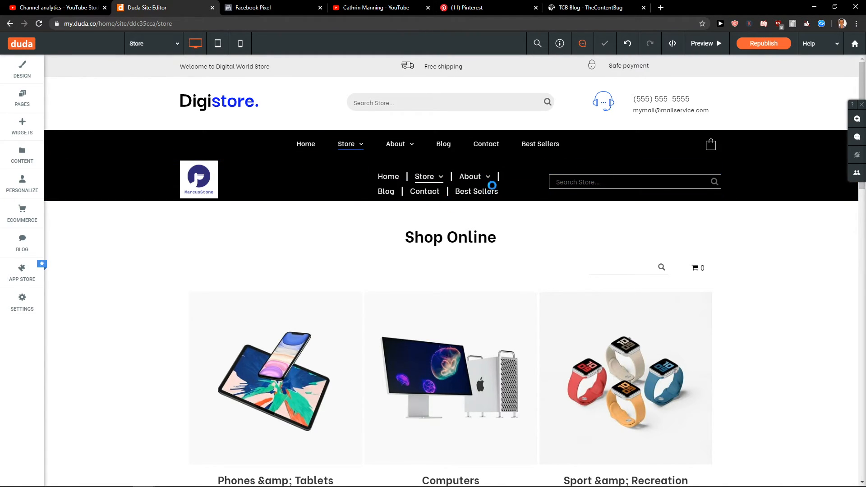
Resize the header row's columns so navigation links sit on one line
{"action": "left_click", "coordinate": [199, 179]}
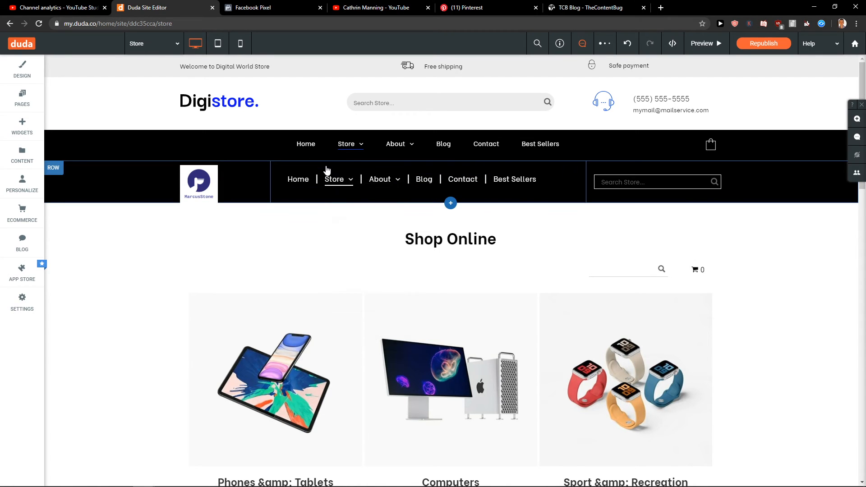
{"action": "left_click", "coordinate": [381, 179]}
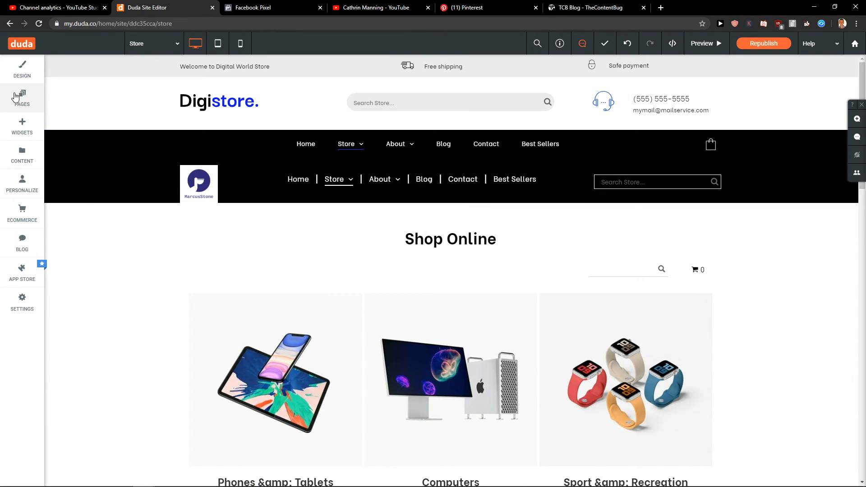
Open the pages list and expand About to show Blank Page, FAQs and Blog
{"action": "left_click", "coordinate": [22, 98]}
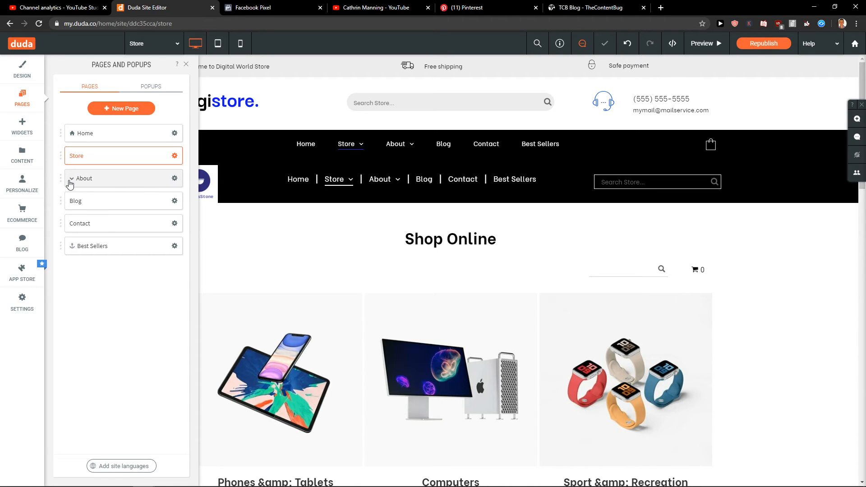
{"action": "left_click", "coordinate": [379, 179]}
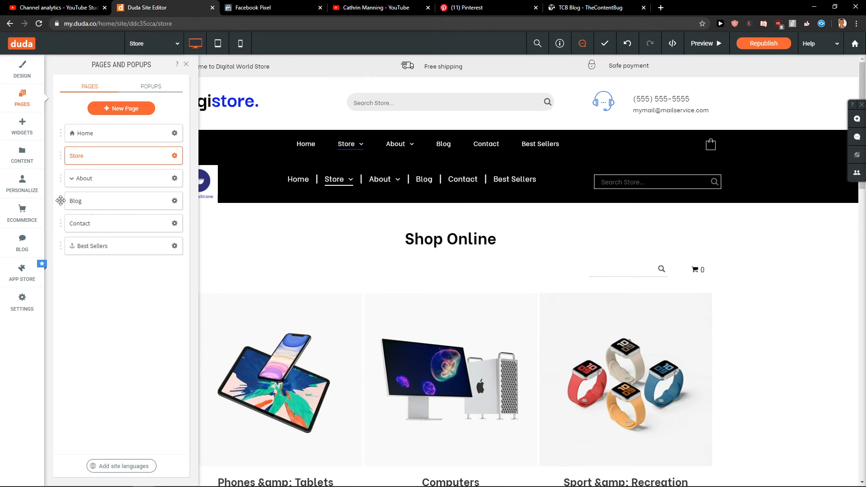
{"action": "left_click", "coordinate": [71, 178]}
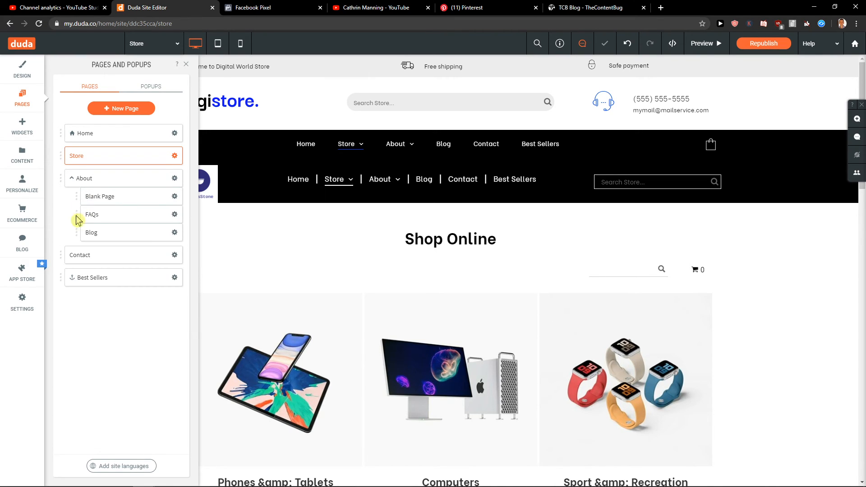